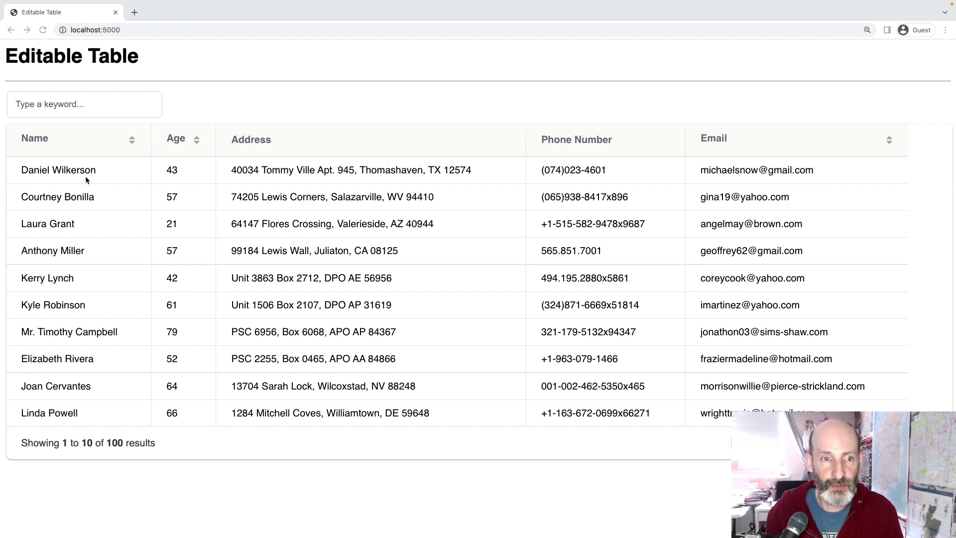
click(58, 171)
text( Jr.)
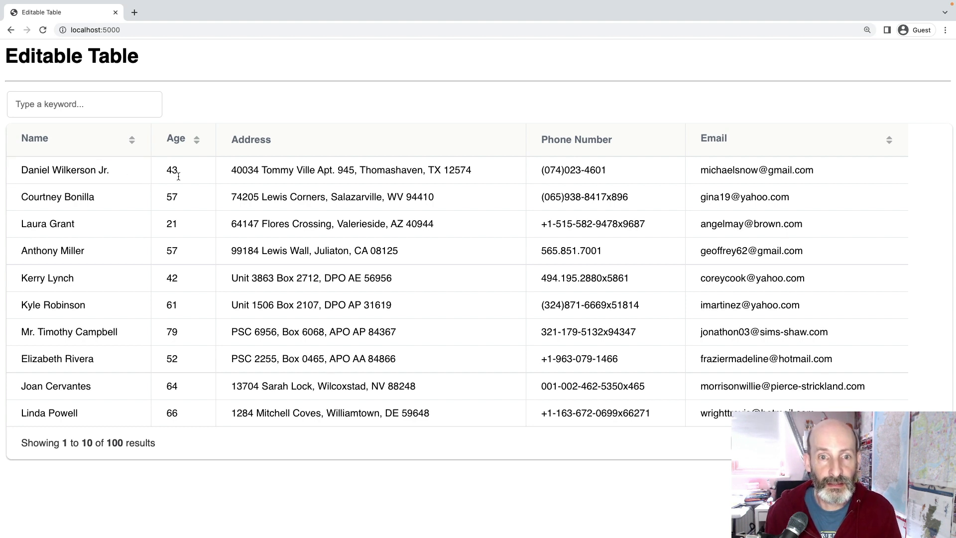
click(371, 170)
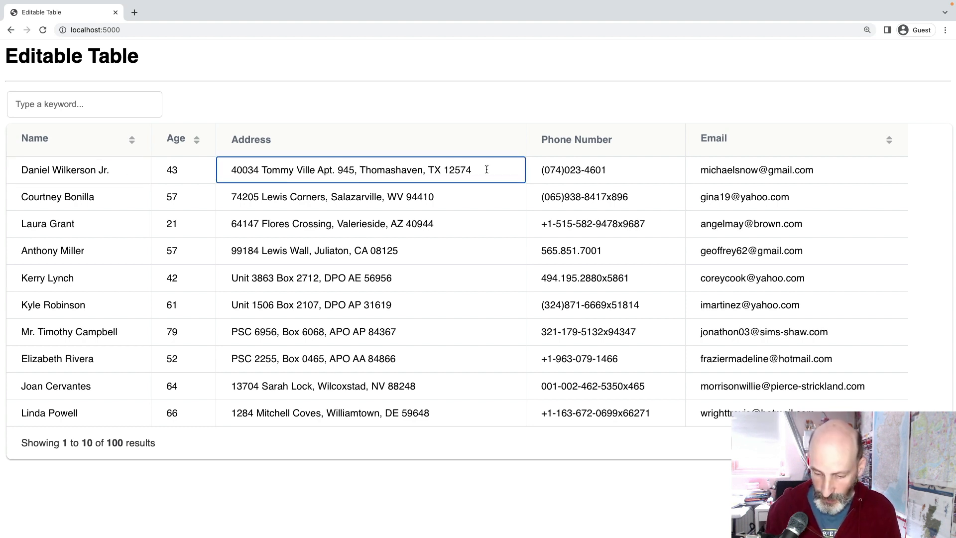
text(-999)
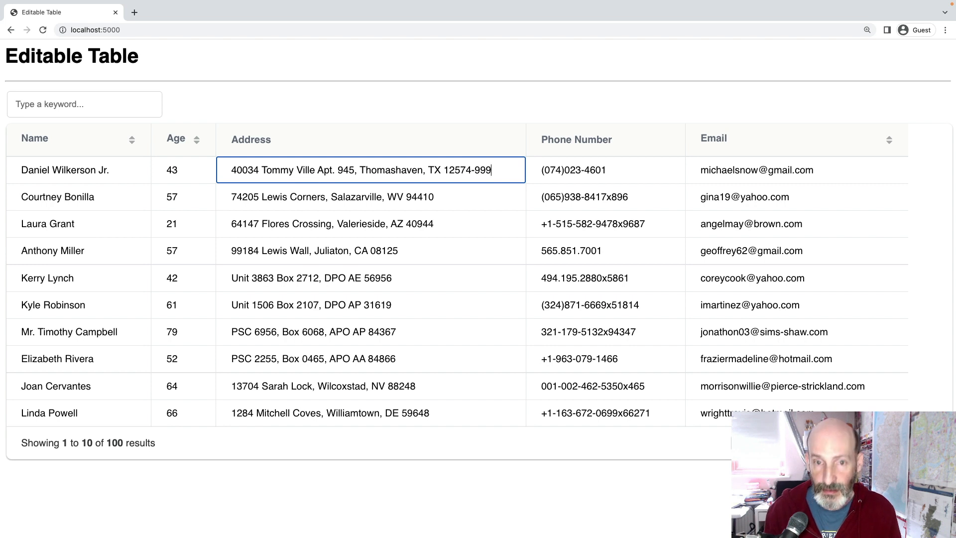
text(9)
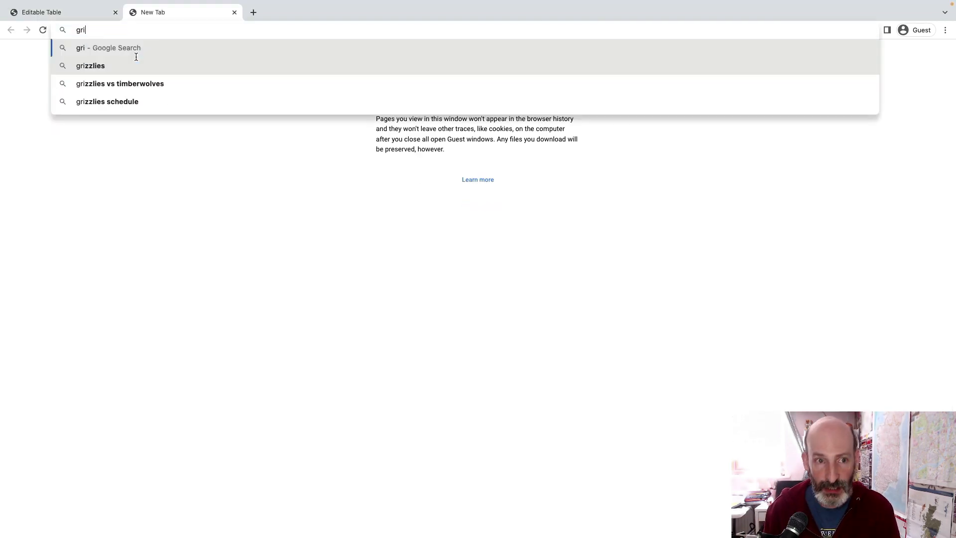
Search 'gridjs' to reach gridjs.io in a new tab, then return to the Editable Table tab
text(djs.io)
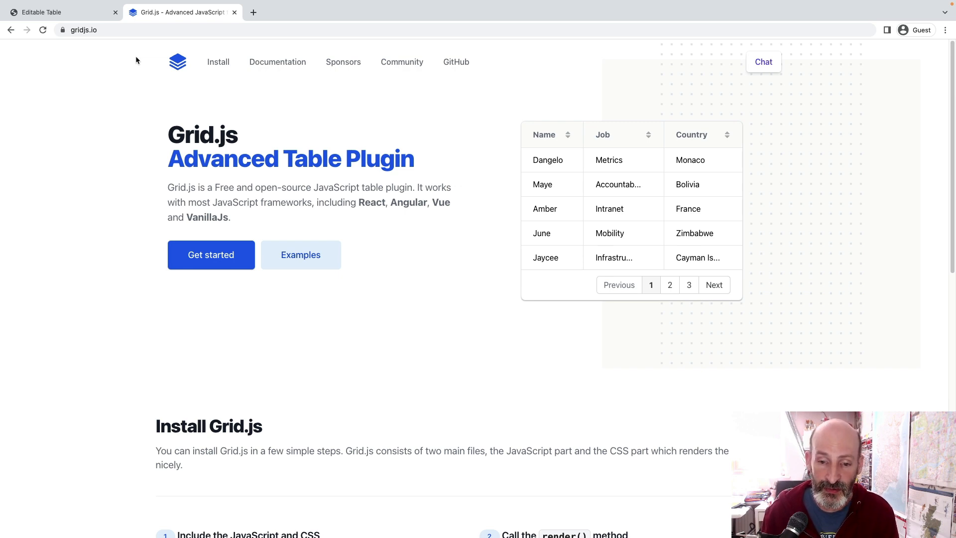
click(61, 12)
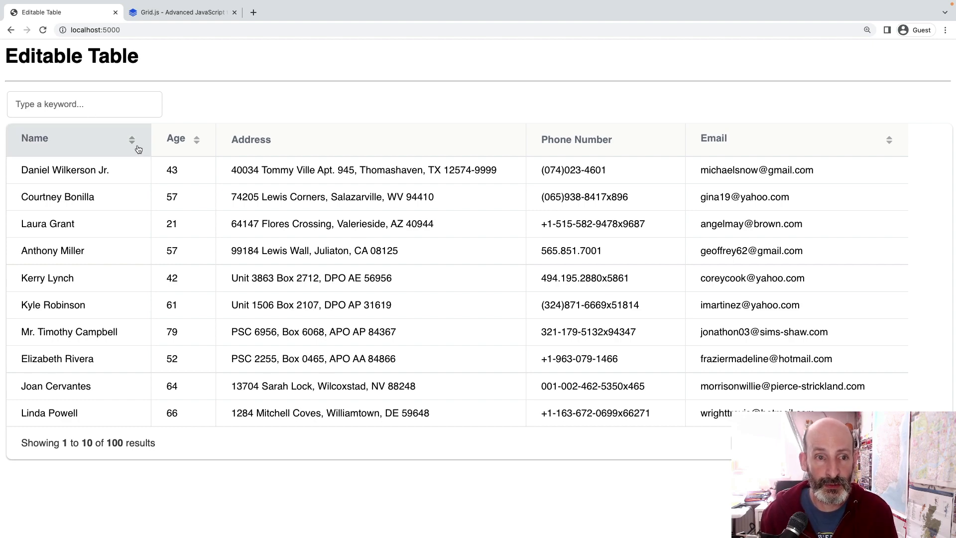
Sort rows by age ascending, then by name, reverse to name descending with age descending secondary
click(184, 139)
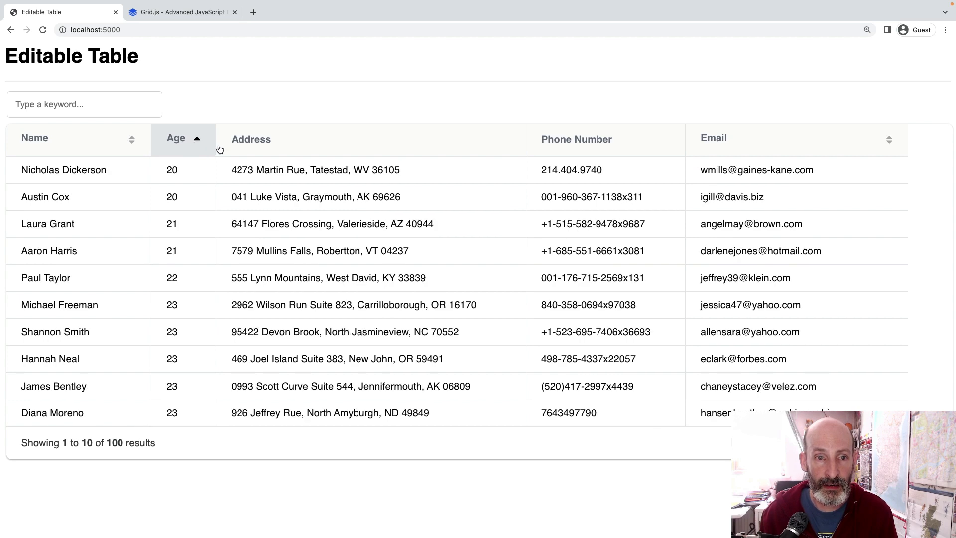
mouse_move(315, 148)
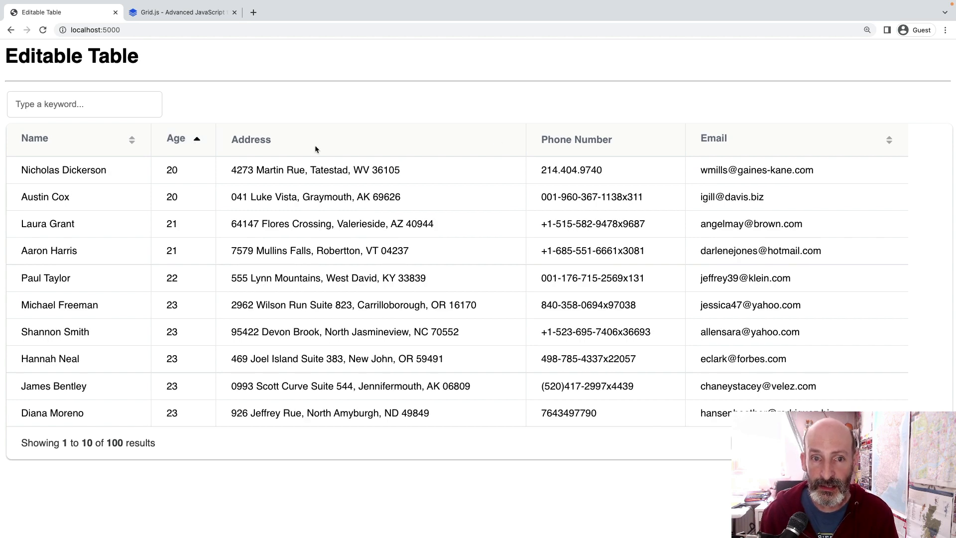
mouse_move(256, 153)
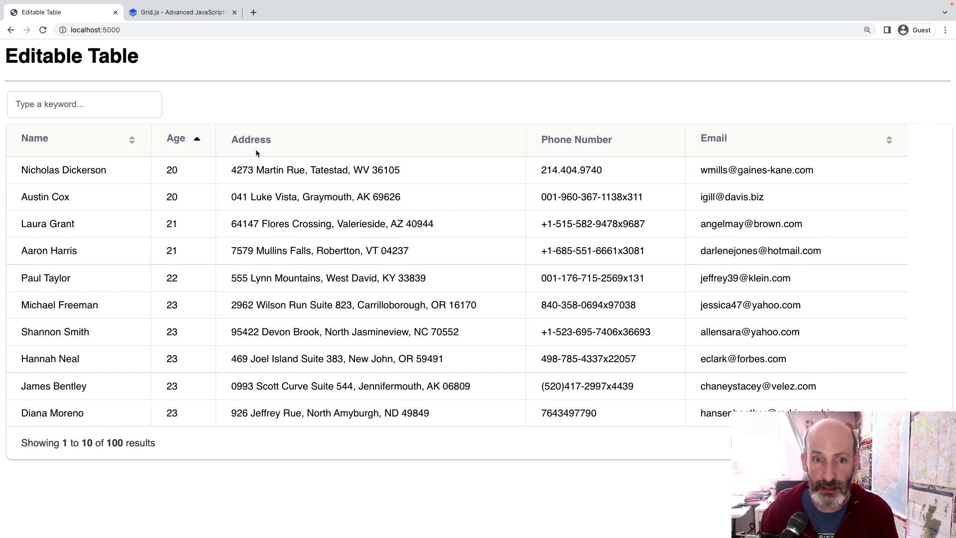
mouse_move(376, 144)
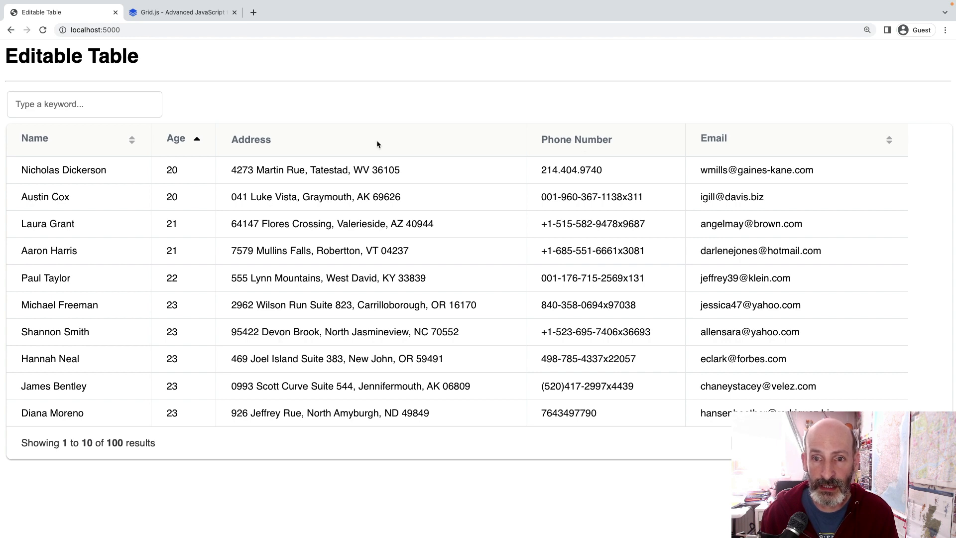
click(180, 139)
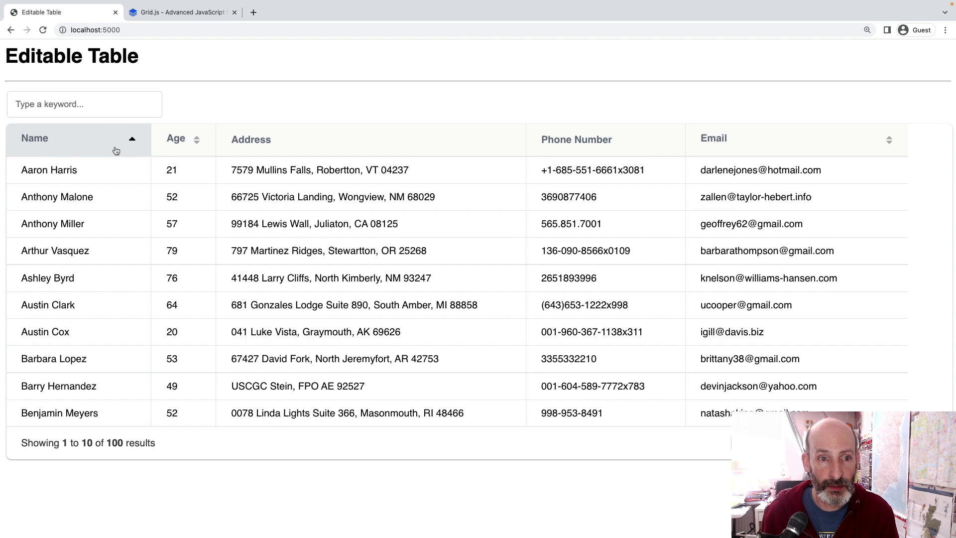
click(78, 140)
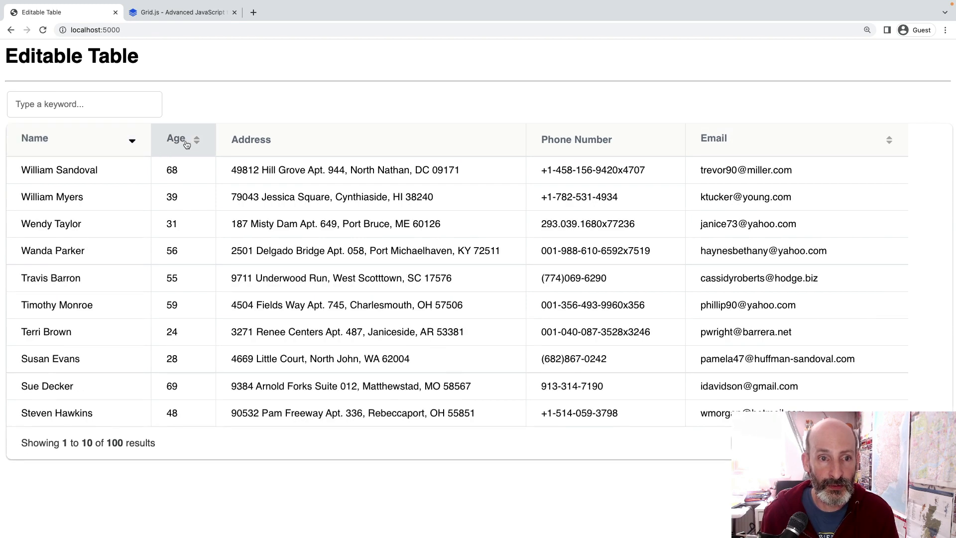
click(183, 139)
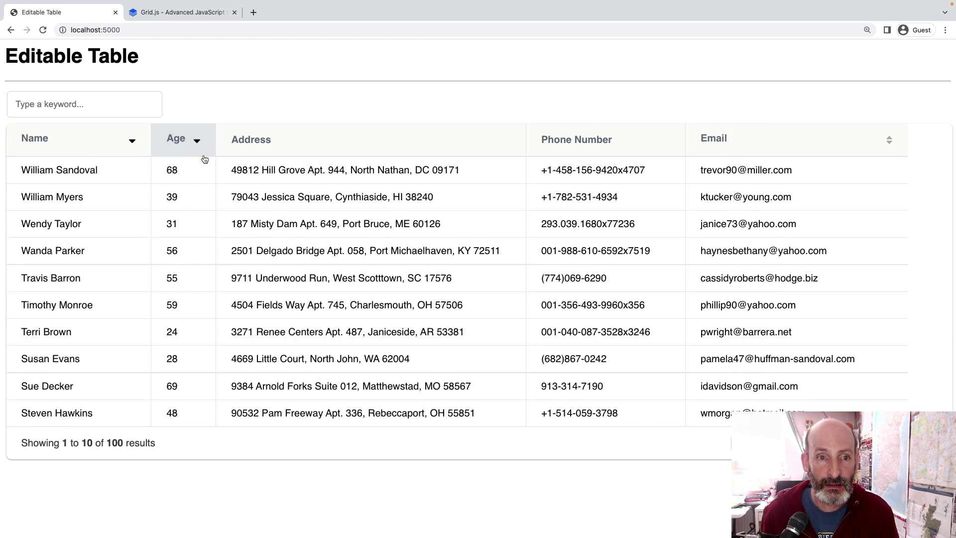
mouse_move(107, 130)
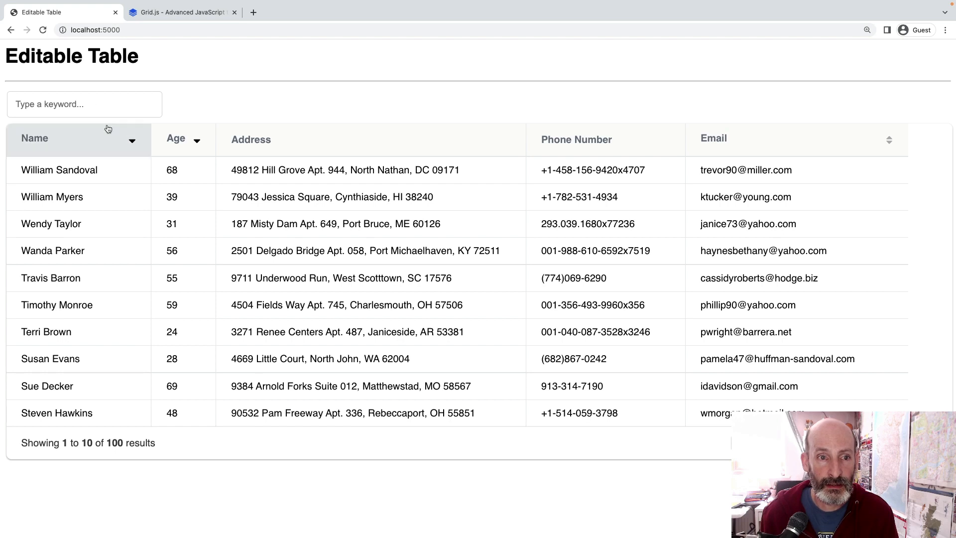
click(83, 103)
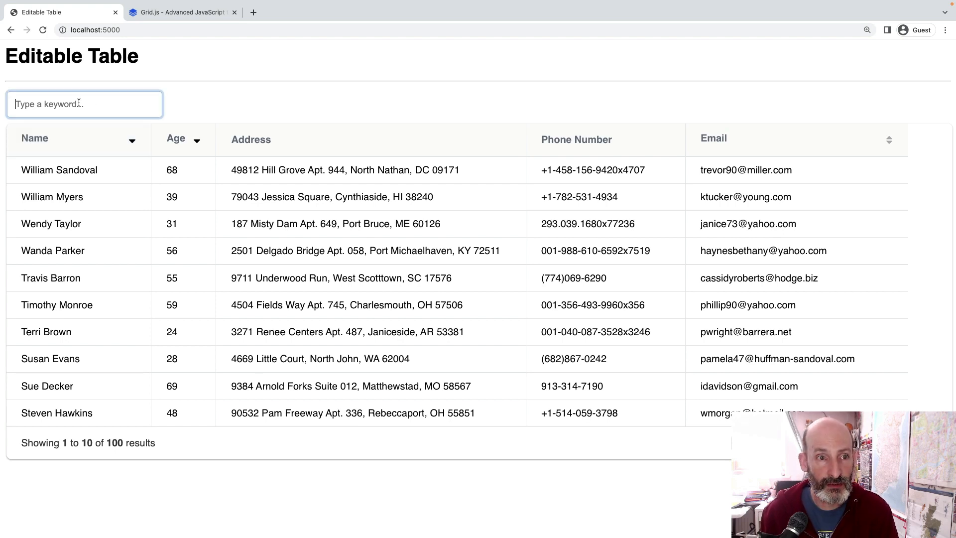
text(dan)
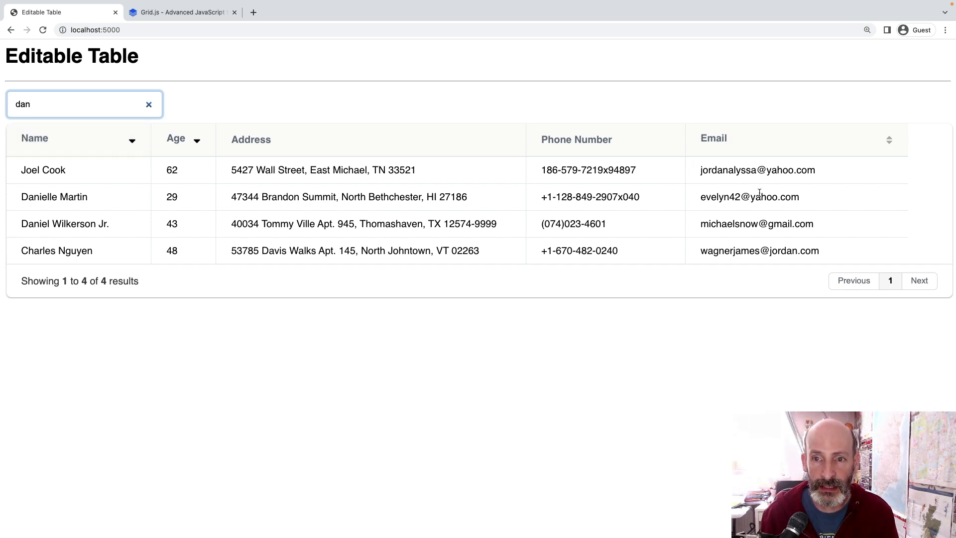
mouse_move(298, 185)
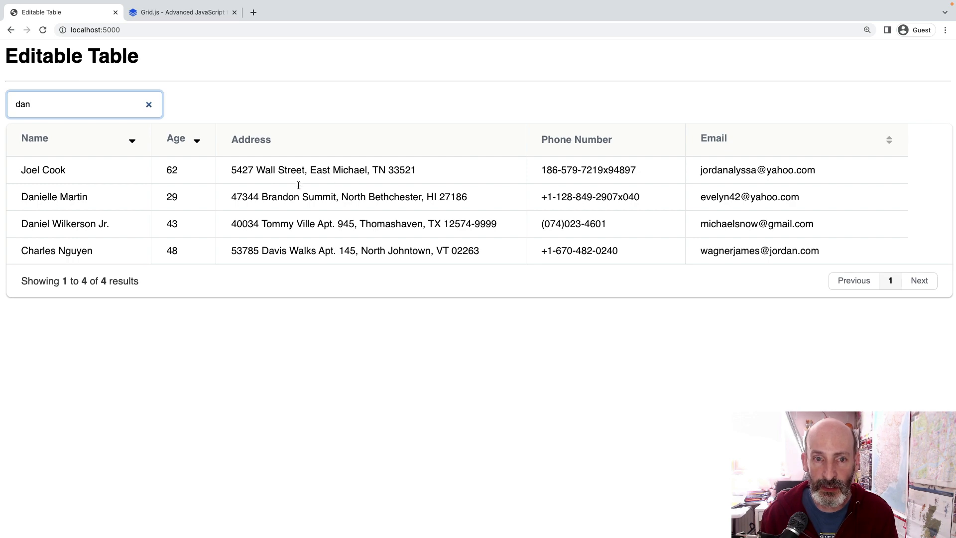
mouse_move(165, 98)
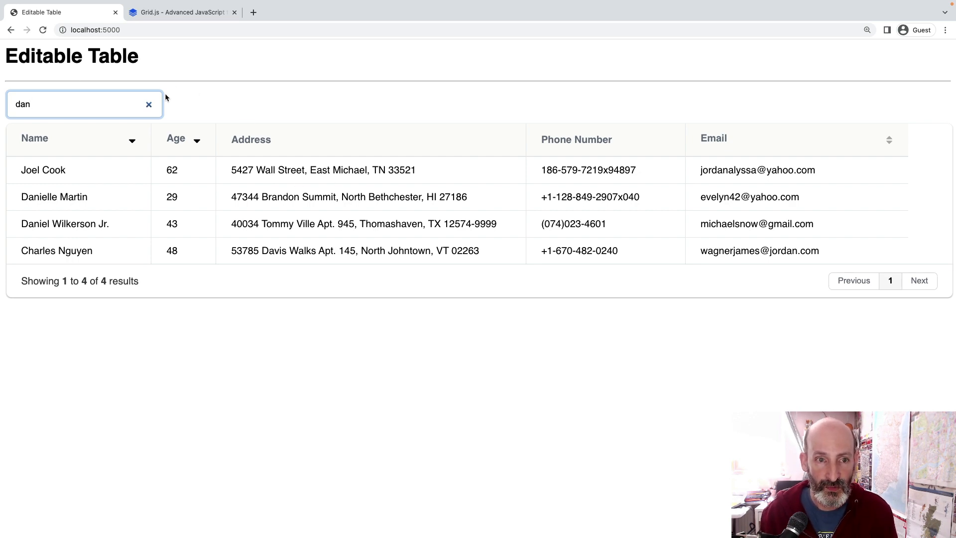
click(149, 104)
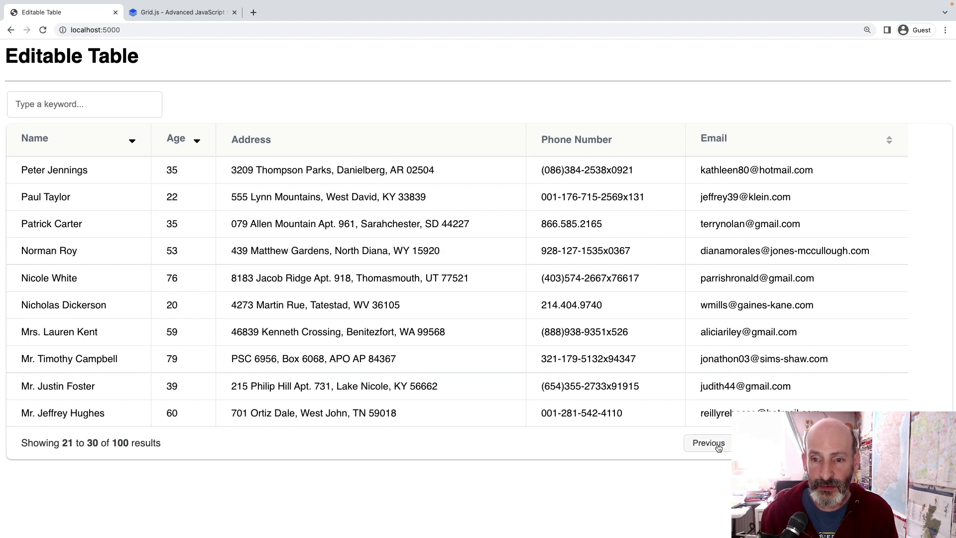
Move to another page of results with the pagination buttons, ending on rows 21-30 of 100
click(708, 442)
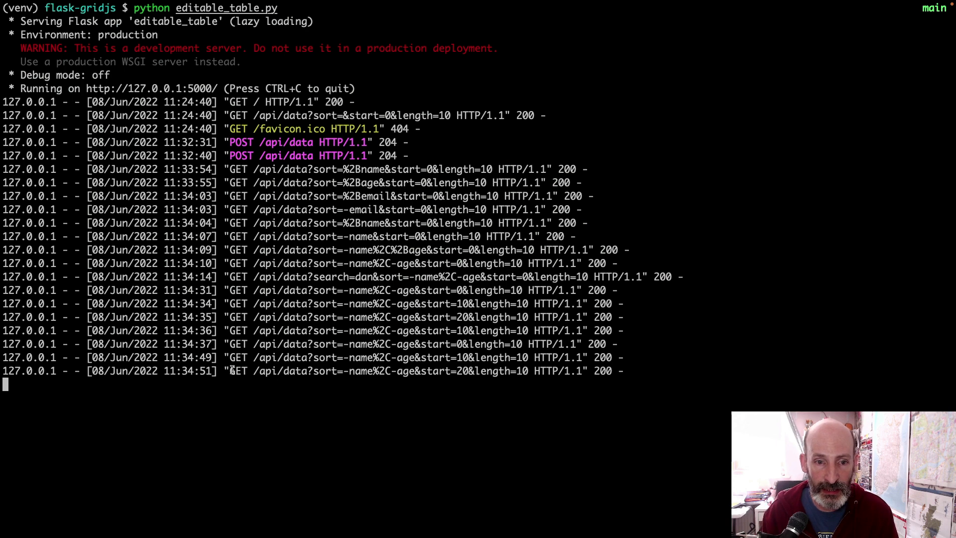
mouse_move(481, 372)
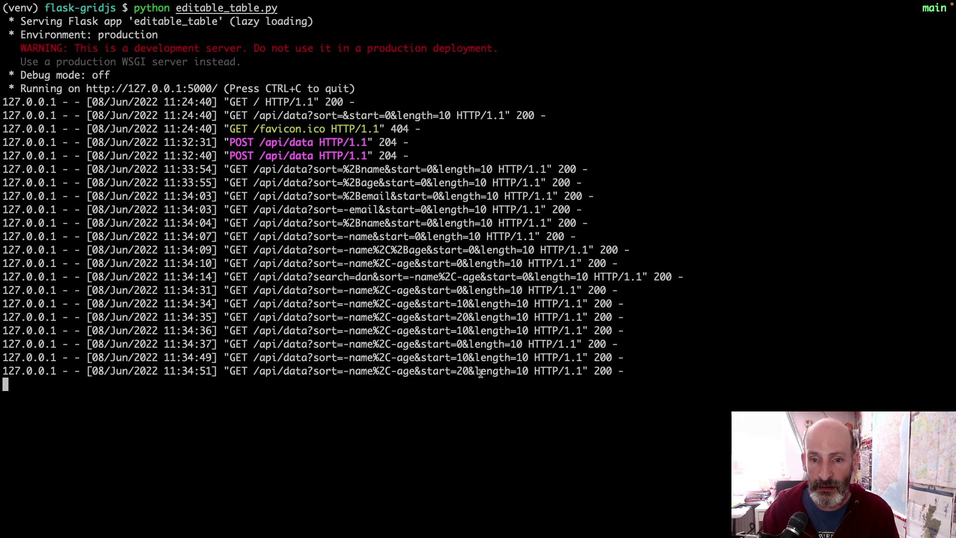
mouse_move(427, 372)
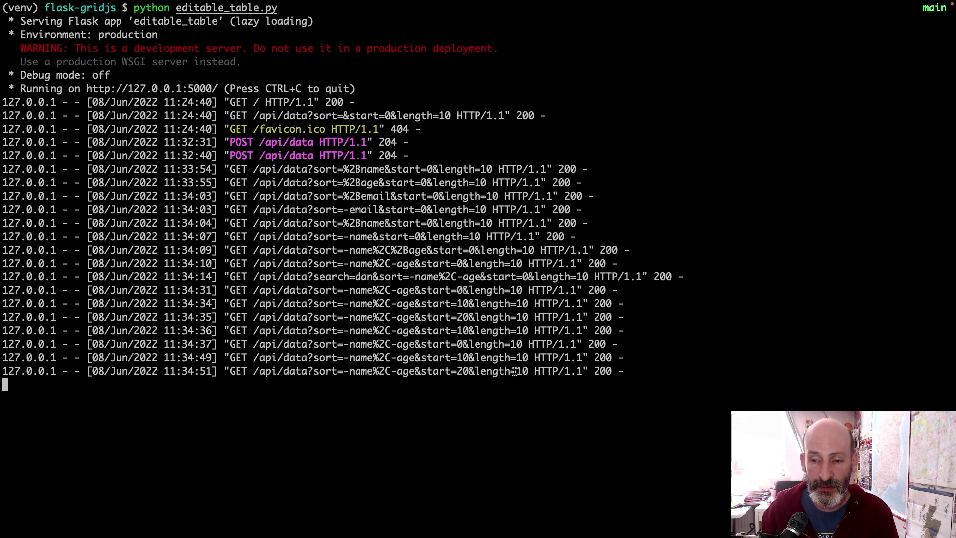
mouse_move(416, 311)
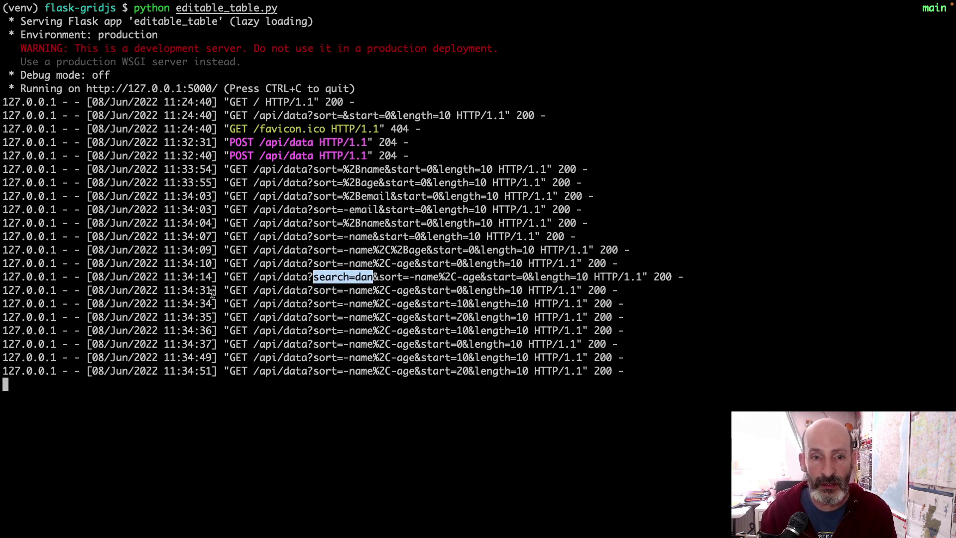
Stop the Flask server with Ctrl+C and run 'vi templates/editable_table.html'
key(ctrl+c)
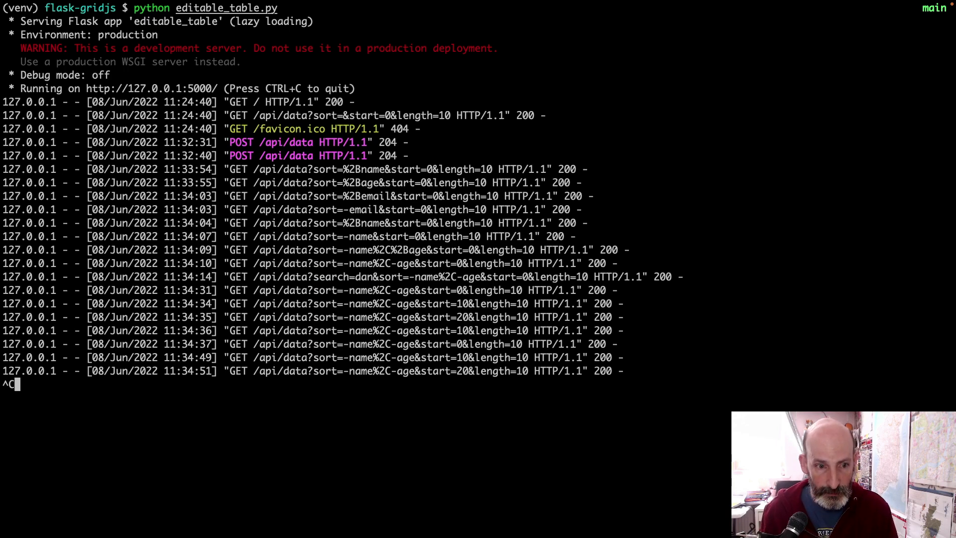
key(ctrl+c)
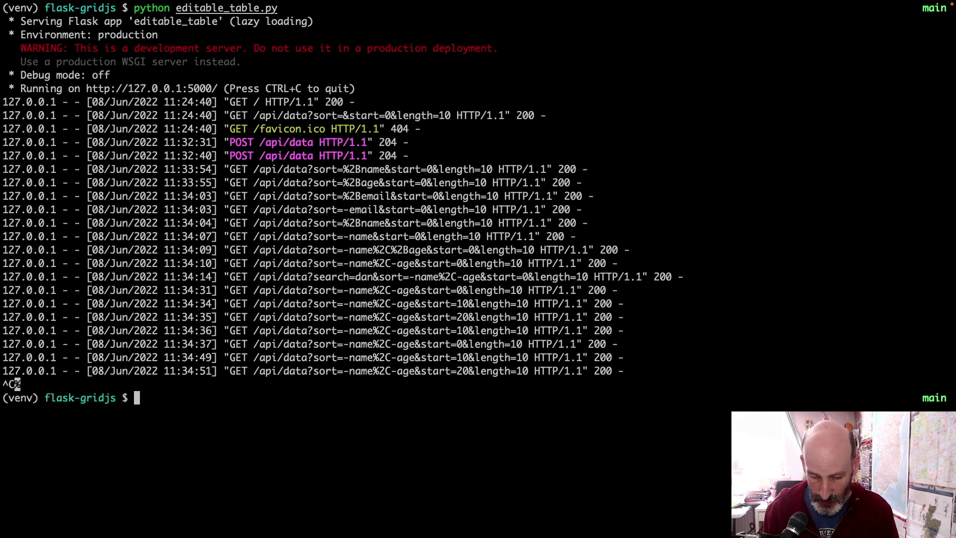
text(vi templates/editable_table.html)
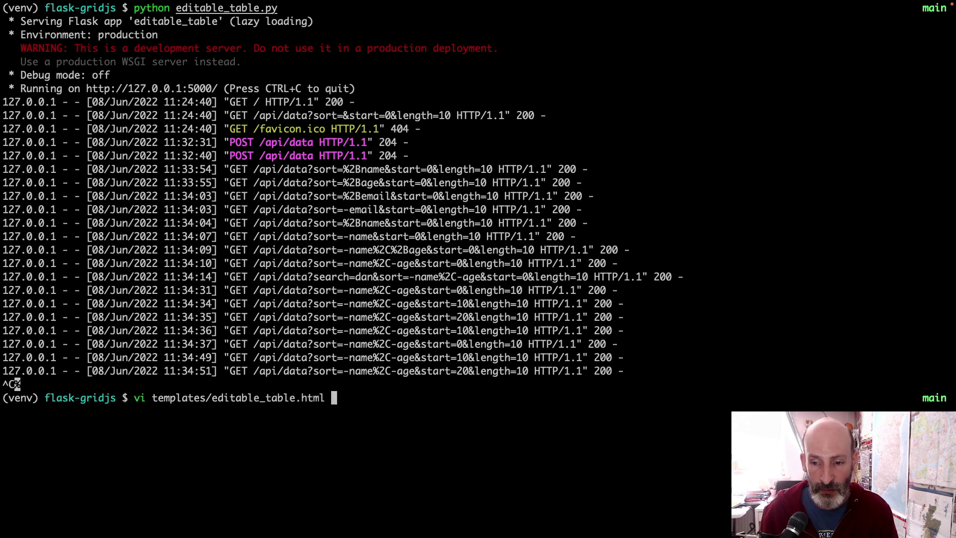
key(Return)
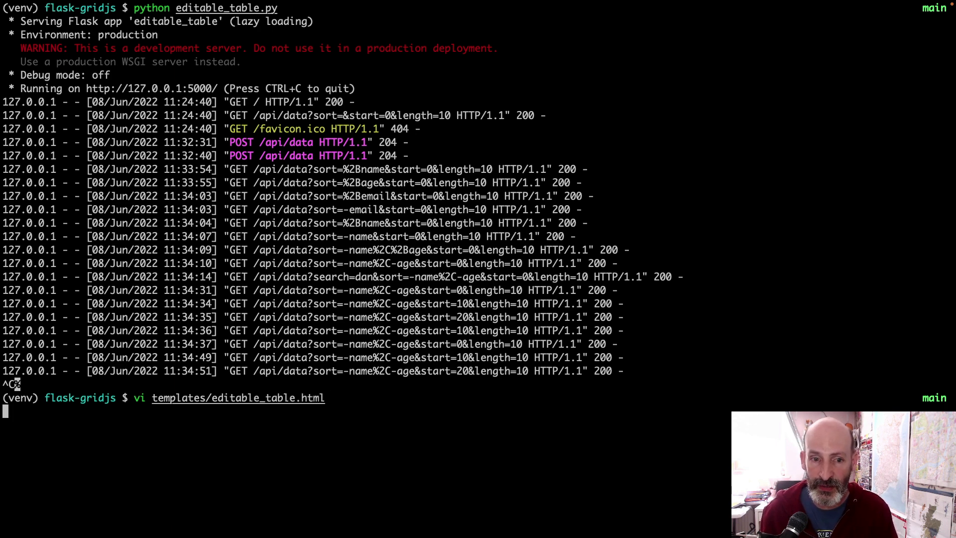
key(Return)
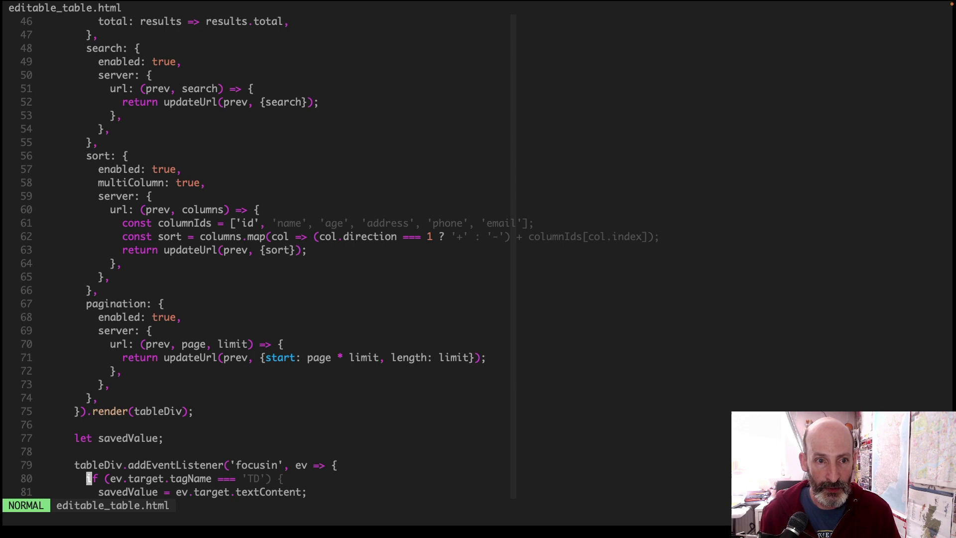
Browse the template's Grid.js column definitions and contentEditable cell attributes in vim
scroll(up, 3)
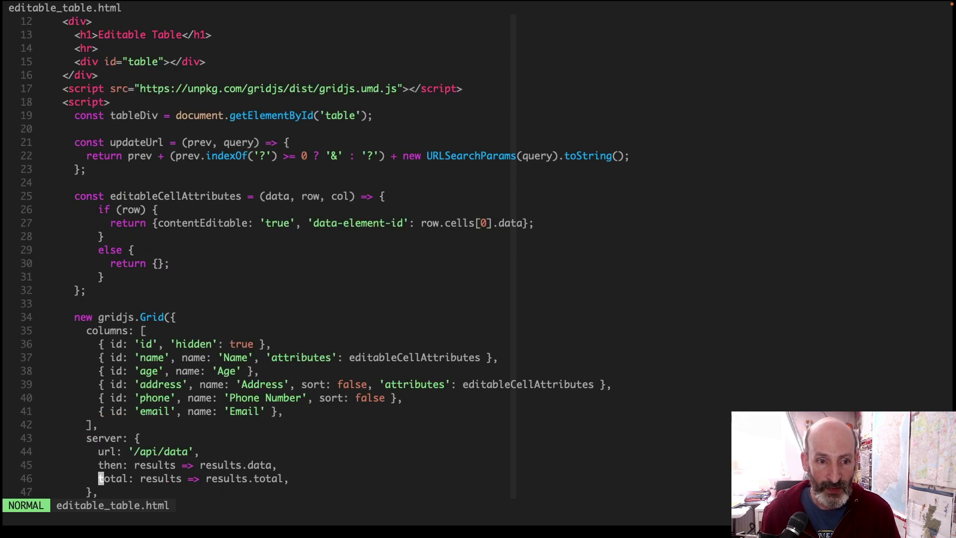
scroll(down, 3)
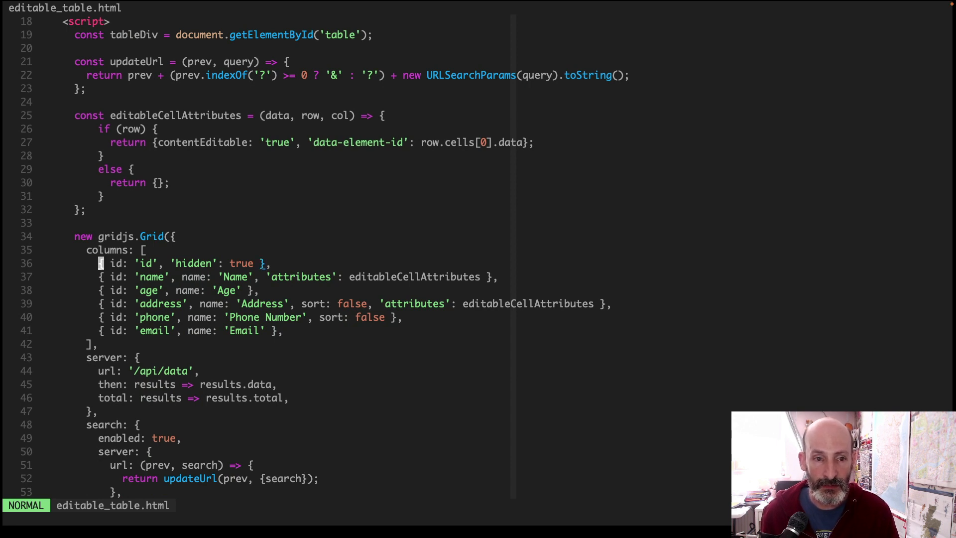
key(j)
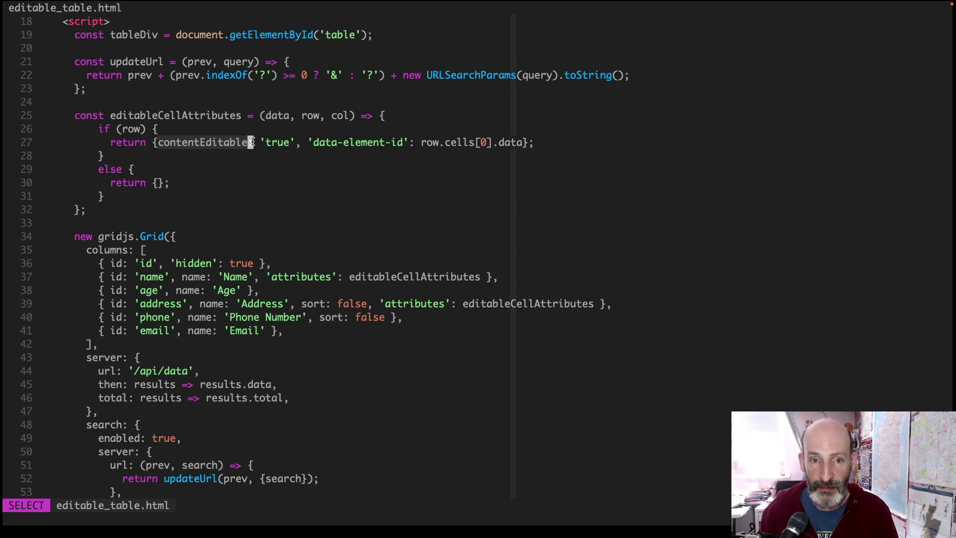
key(Escape)
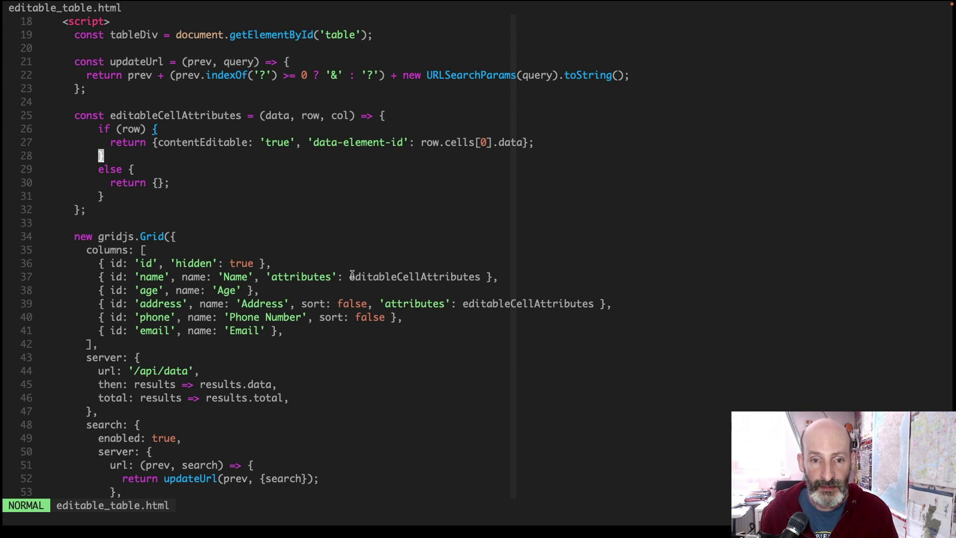
mouse_move(411, 312)
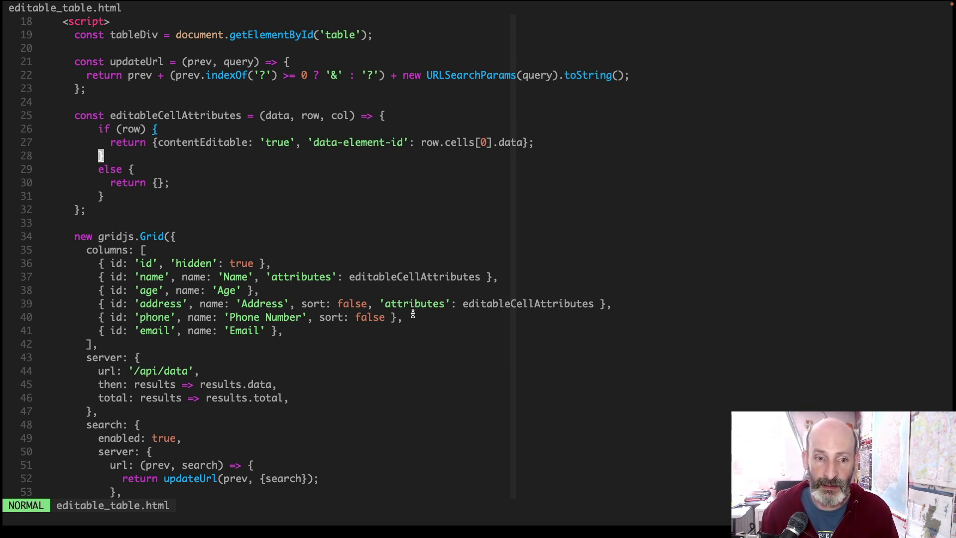
scroll(down, 3)
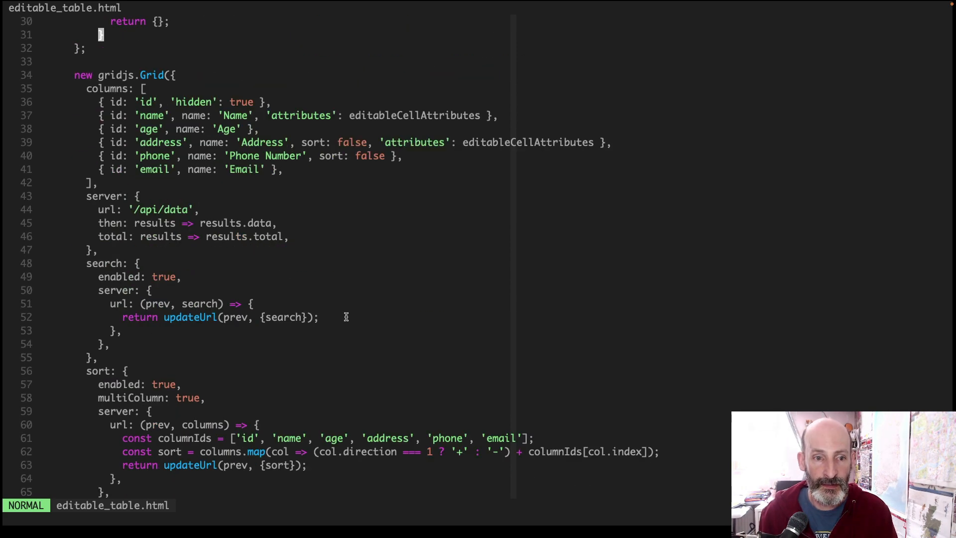
mouse_move(112, 195)
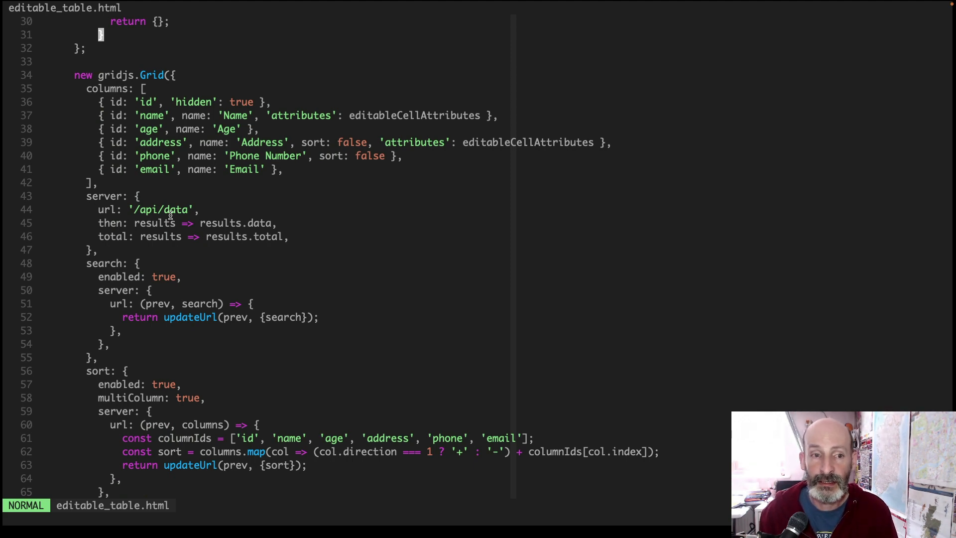
scroll(down, 3)
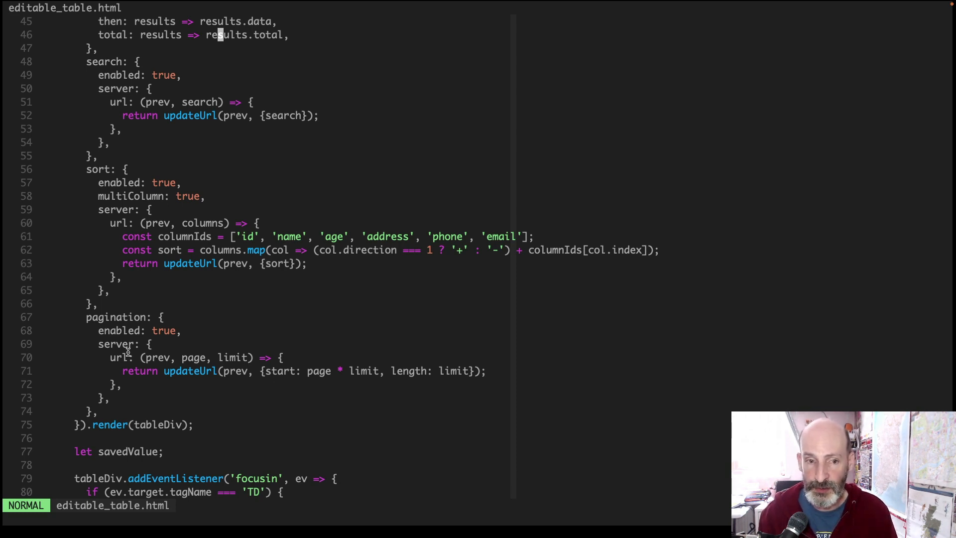
scroll(down, 3)
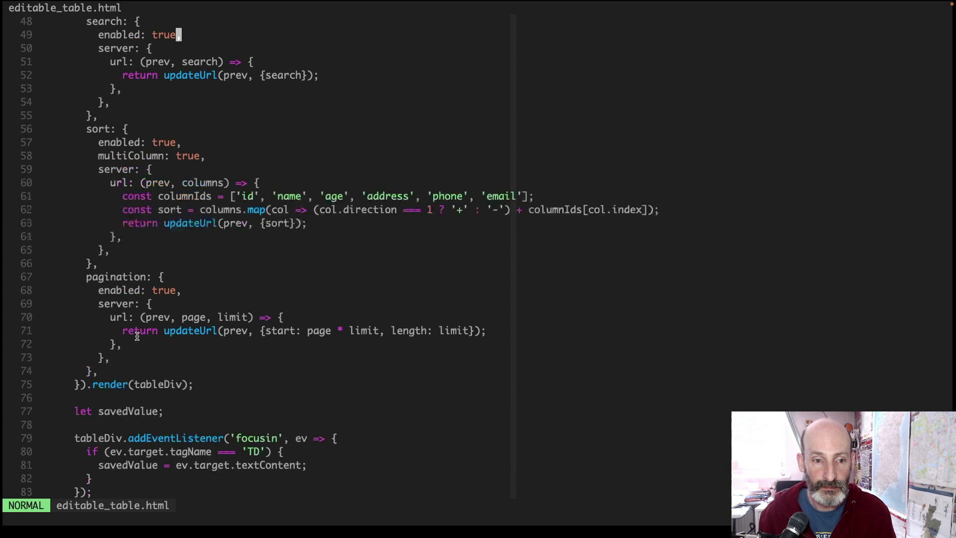
scroll(down, 3)
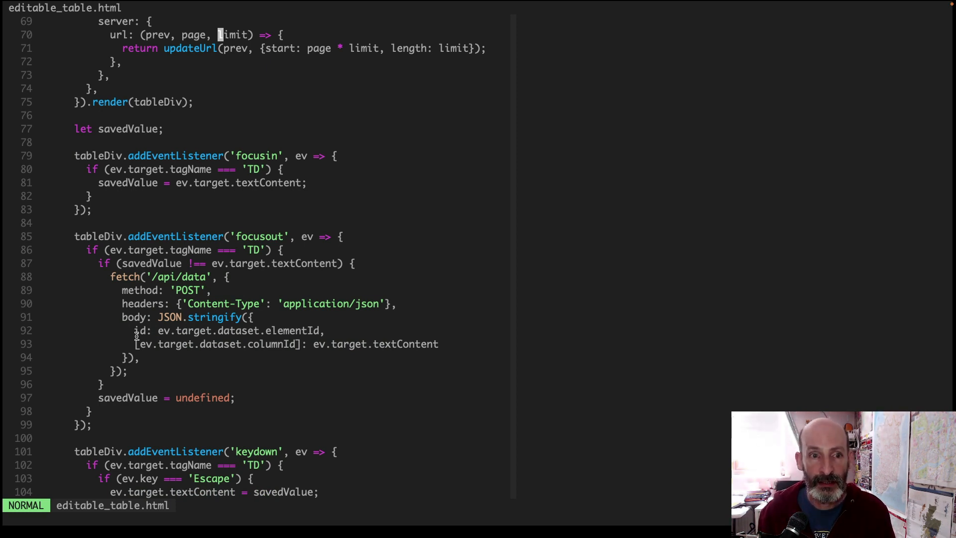
scroll(down, 3)
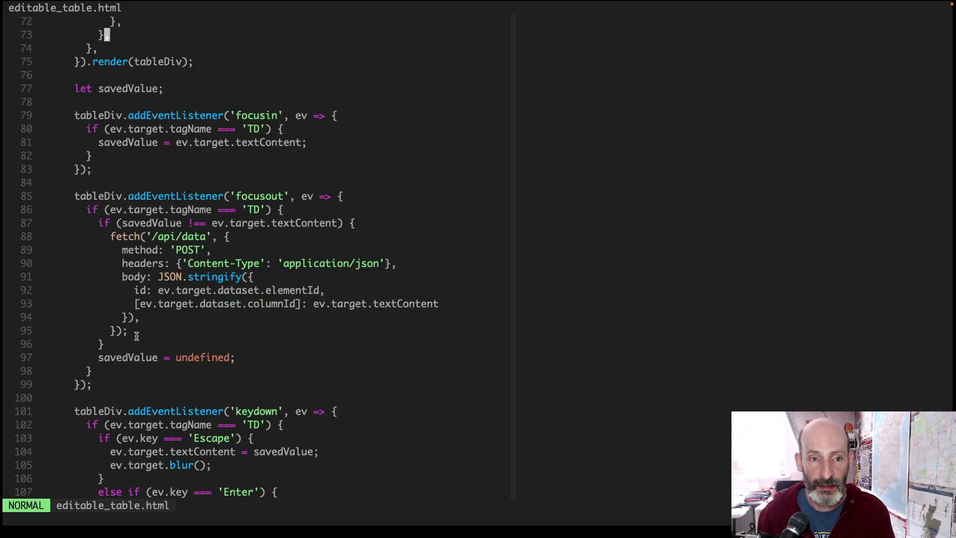
scroll(down, 3)
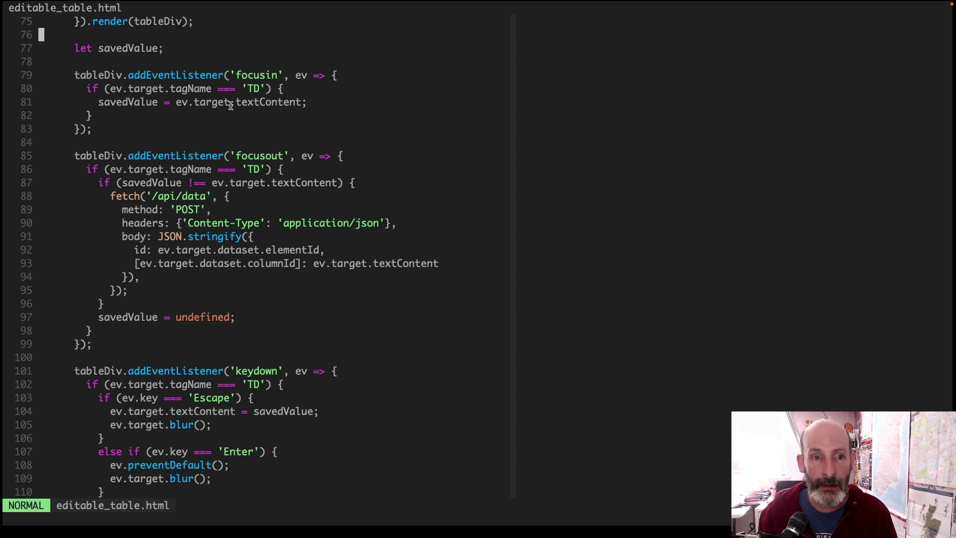
mouse_move(213, 184)
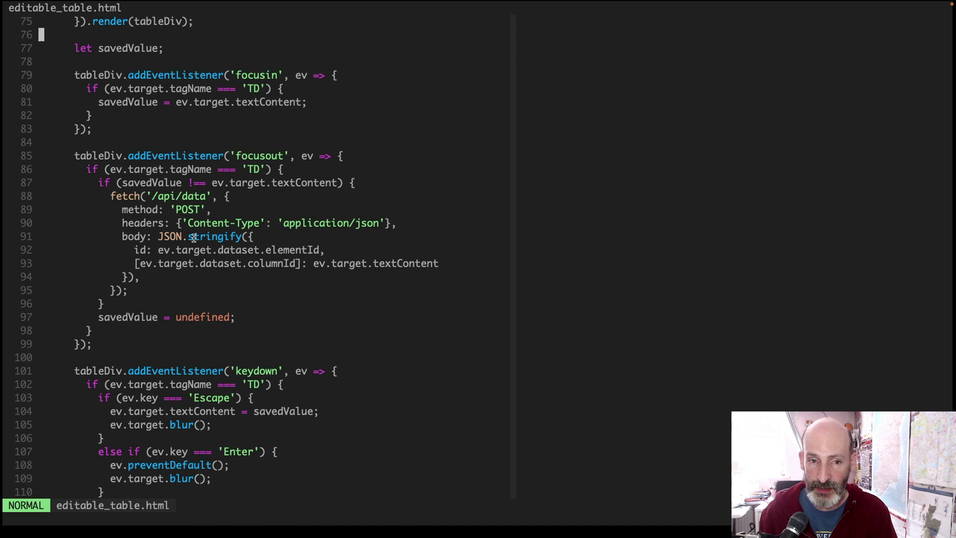
scroll(down, 3)
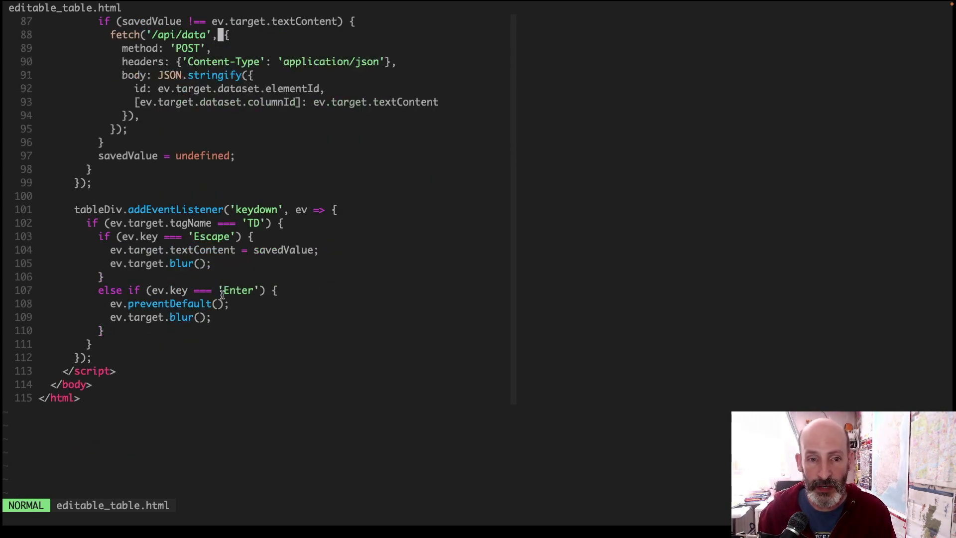
mouse_move(267, 296)
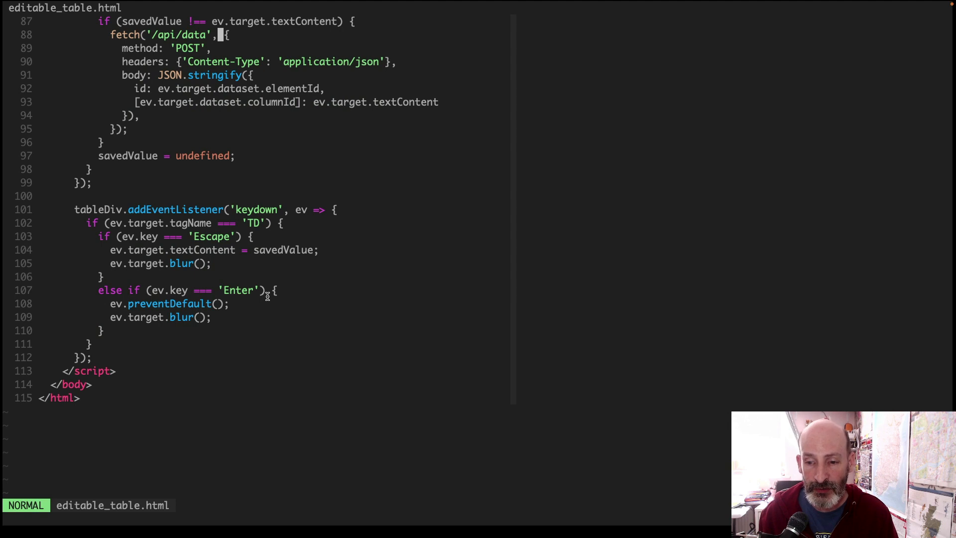
mouse_move(256, 299)
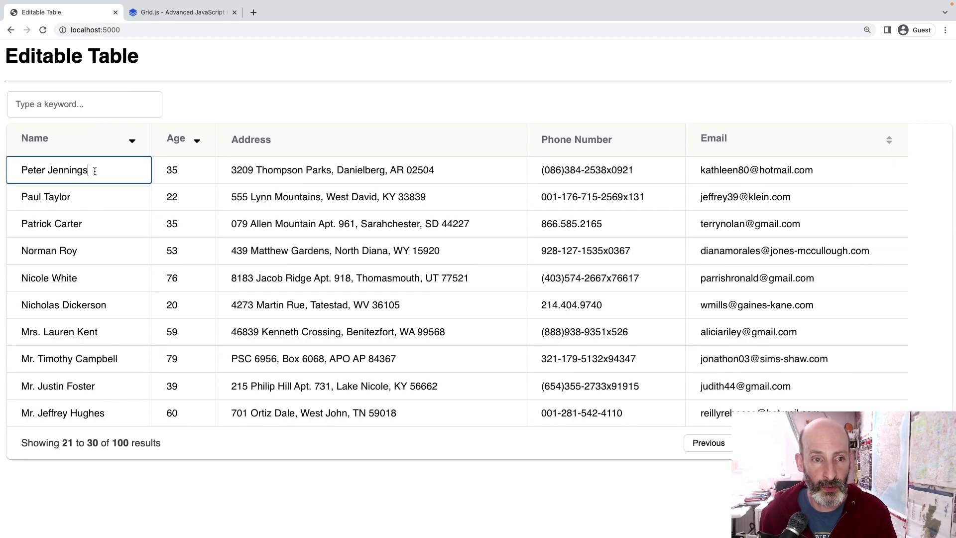
Edit the first row's name to 'Peter Jennings Sr.' and commit by focusing another cell
text(adfasdfd)
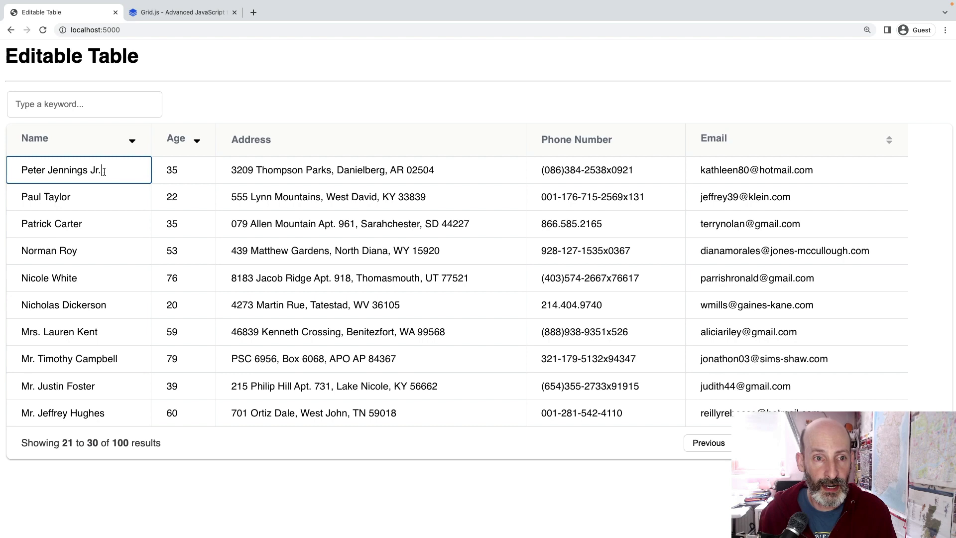
key(Backspace)
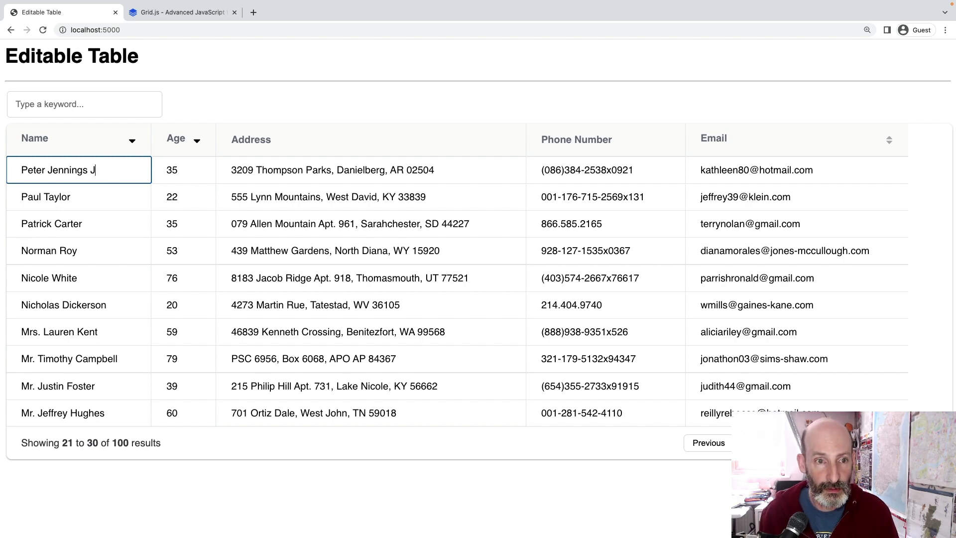
text(r.)
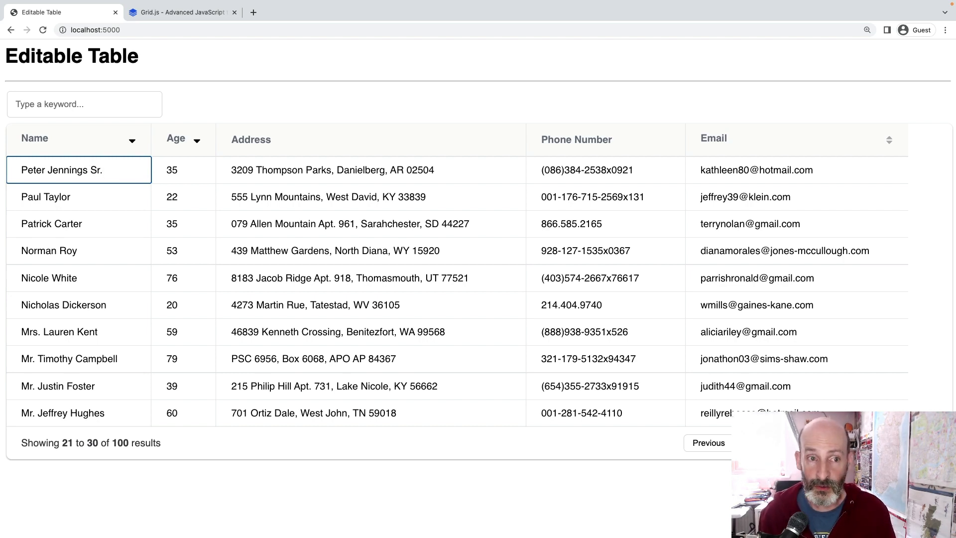
click(78, 196)
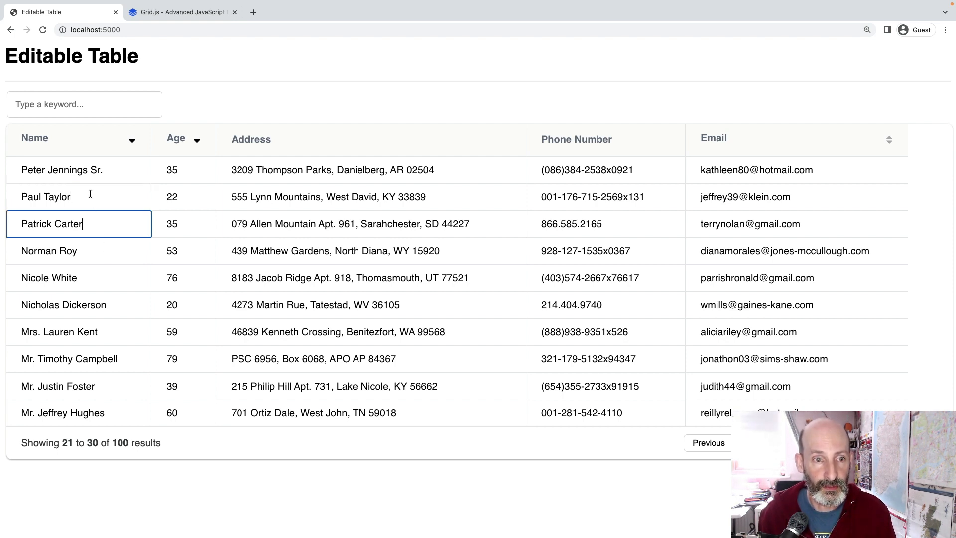
click(78, 251)
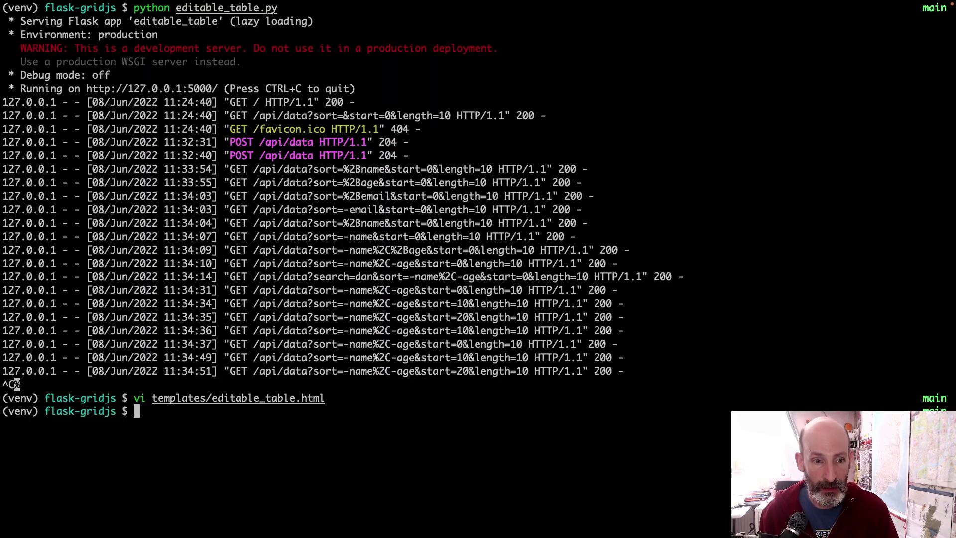
Run 'ls -l' to list the flask-gridjs project files and pick out editable_table.py
text(ls -l)
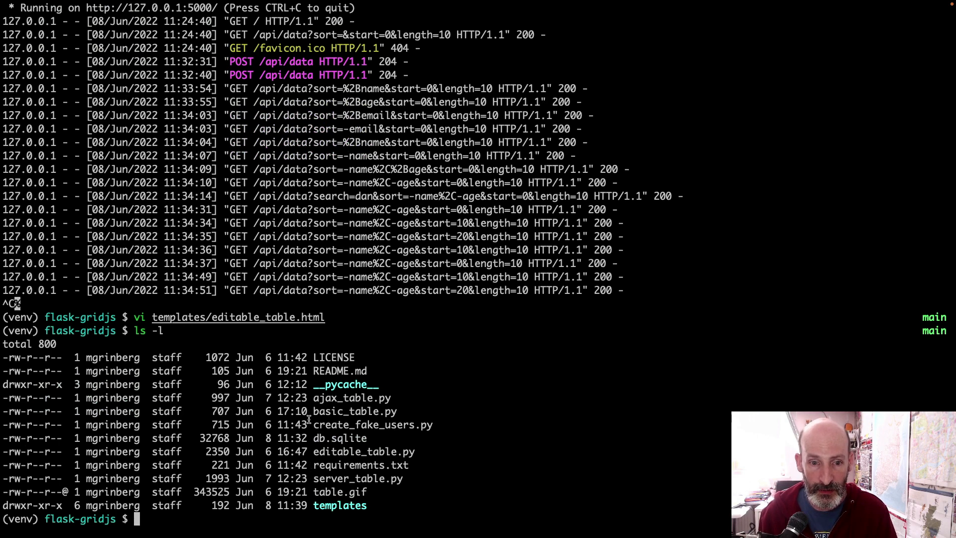
double_click(355, 412)
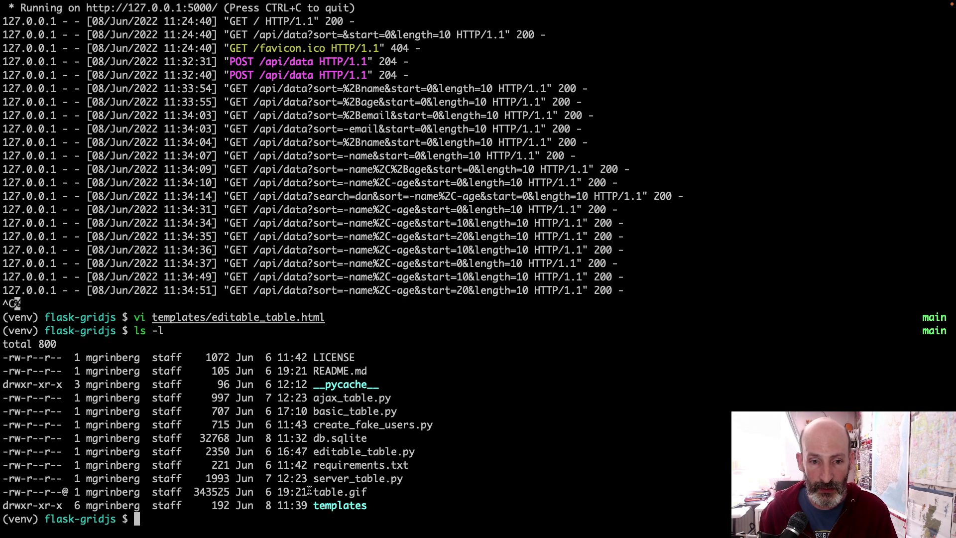
double_click(356, 478)
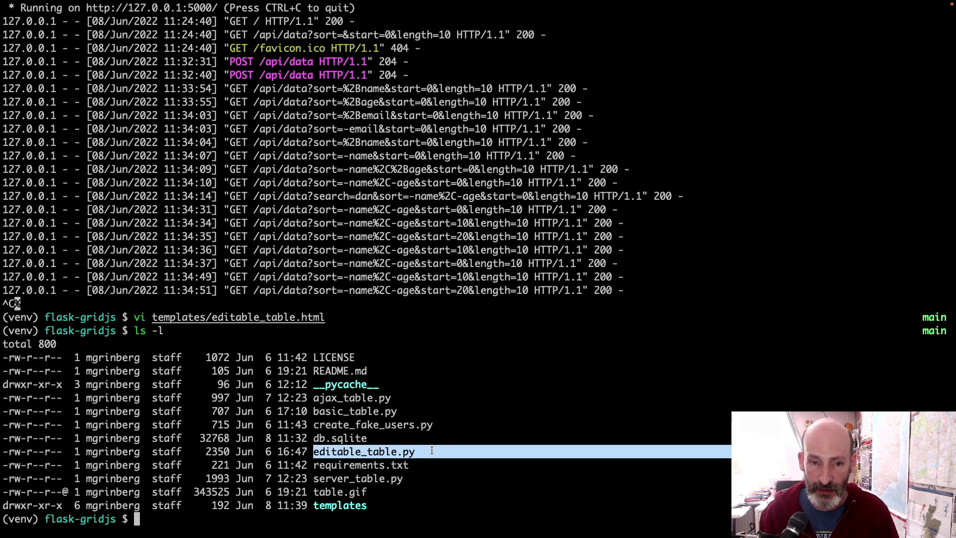
mouse_move(310, 425)
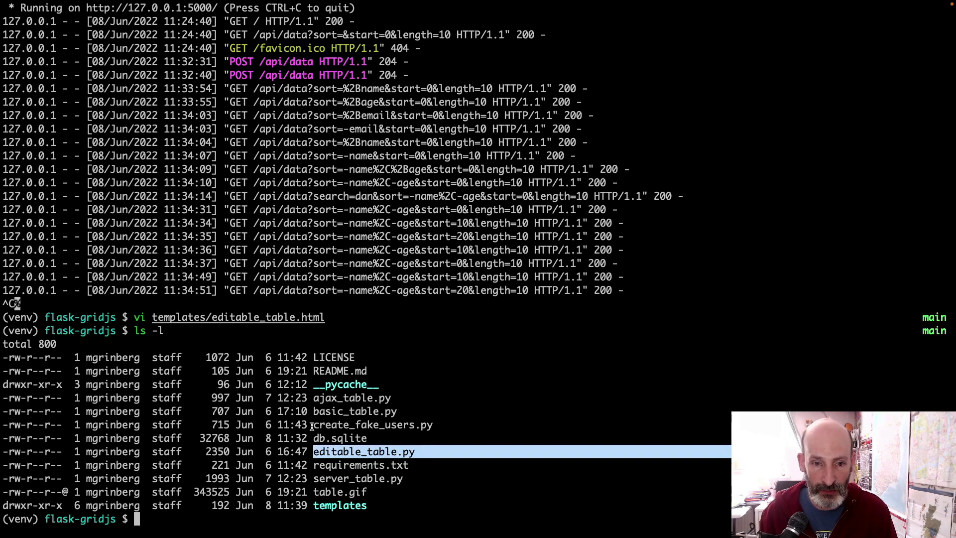